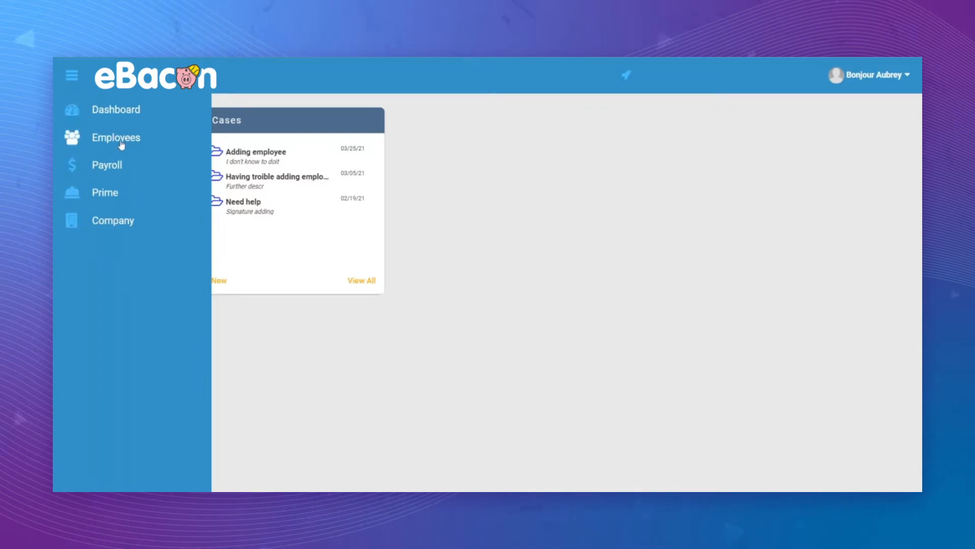
{"action": "left_click", "coordinate": [116, 137]}
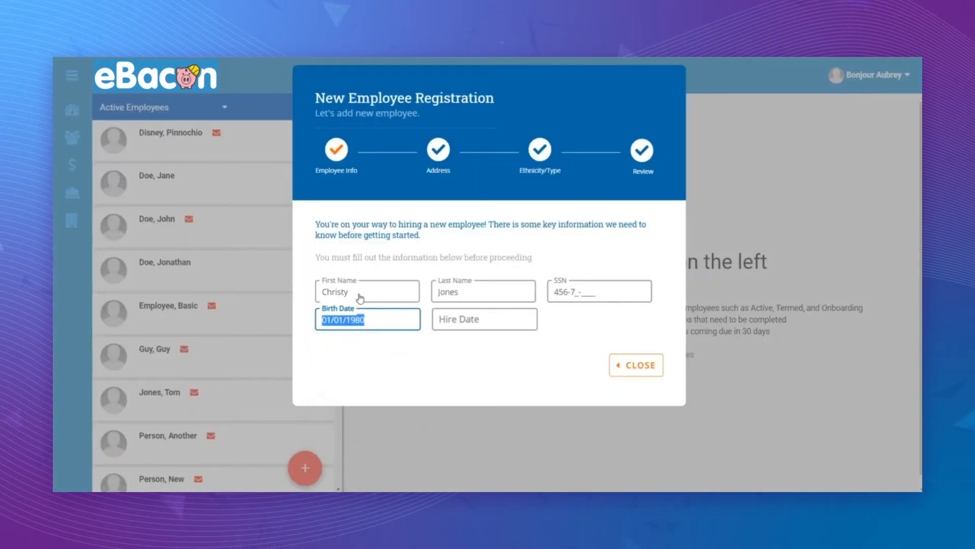
{"action": "left_click", "coordinate": [483, 318]}
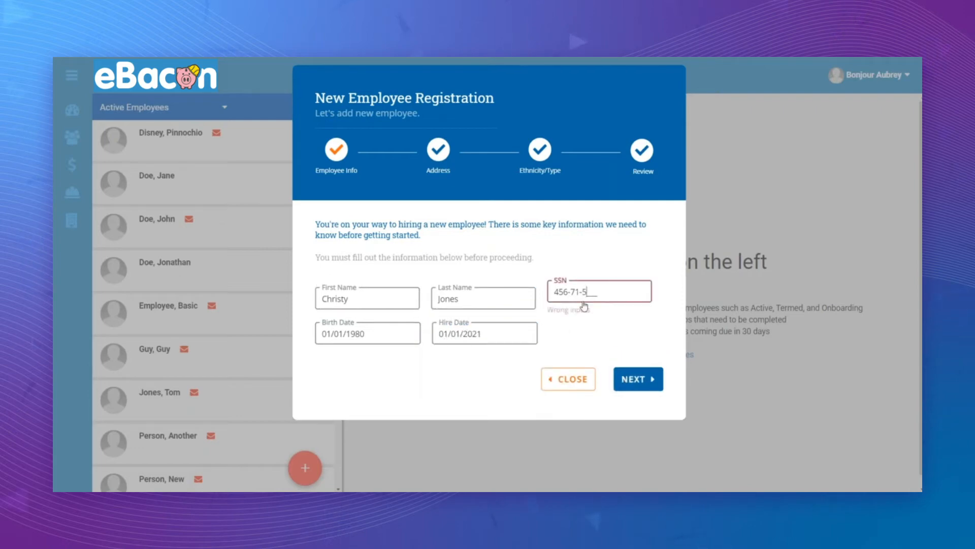
{"action": "type", "text": "152"}
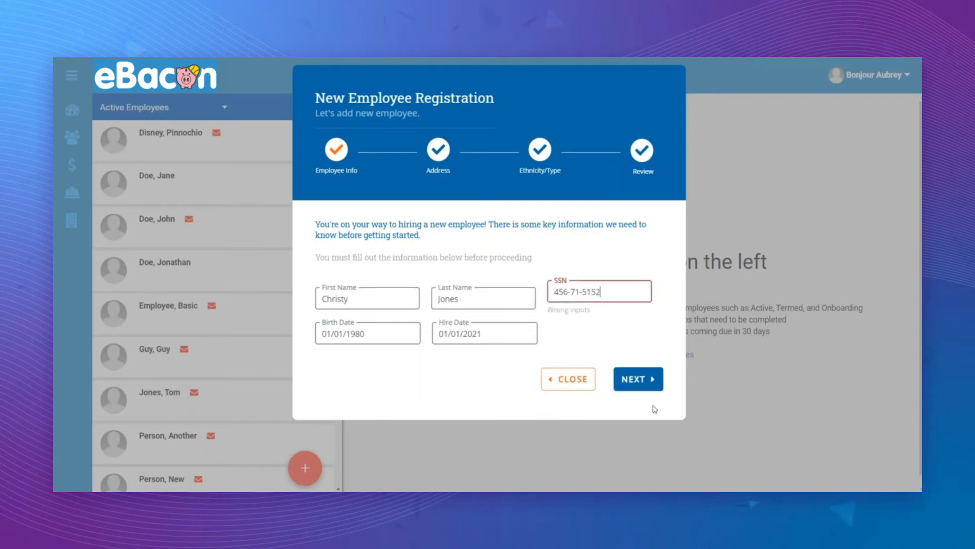
- Enter her address at 123 Ma... with Arizona as the state
{"action": "left_click", "coordinate": [637, 378]}
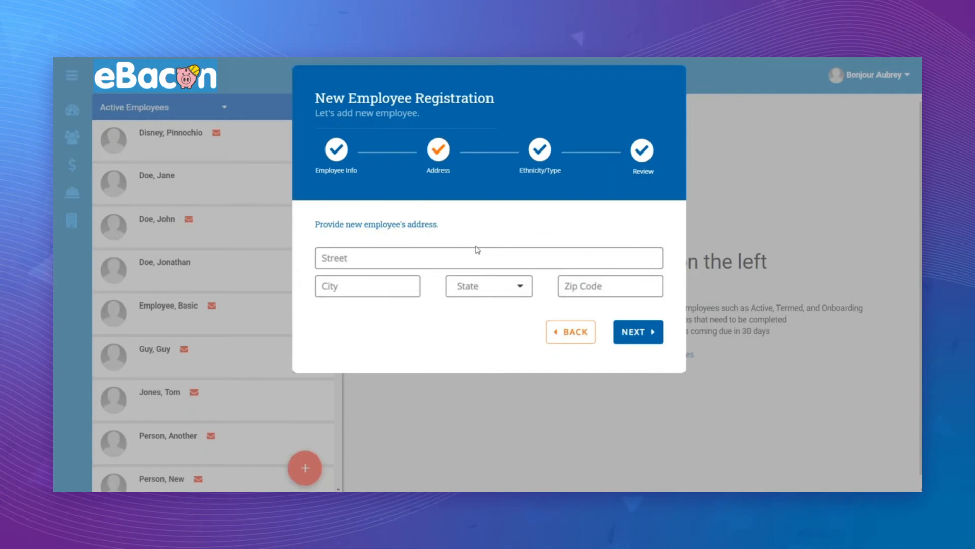
{"action": "type", "text": "123 Main"}
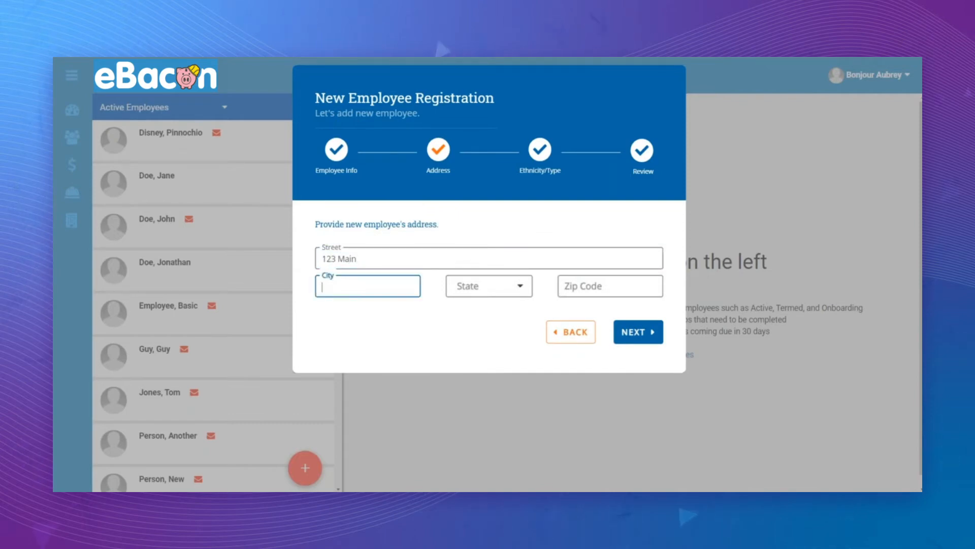
{"action": "left_click", "coordinate": [489, 285]}
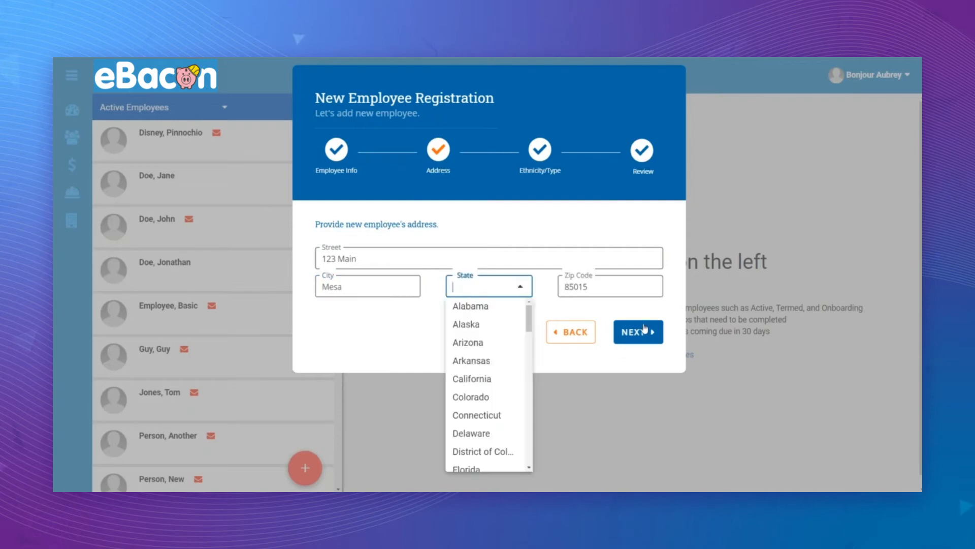
{"action": "left_click", "coordinate": [468, 341]}
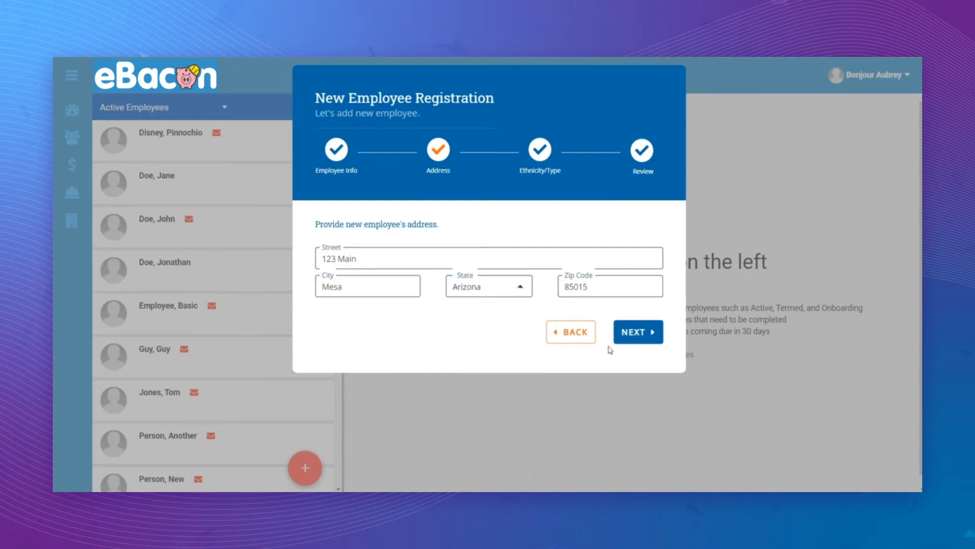
- Set her gender to Female and ethnicity to Opt-out
{"action": "left_click", "coordinate": [638, 331]}
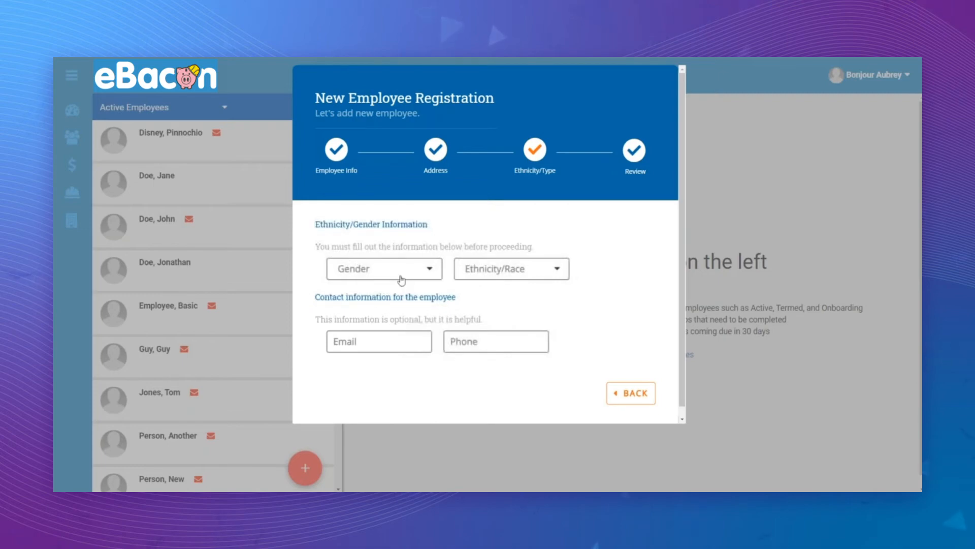
{"action": "left_click", "coordinate": [383, 269]}
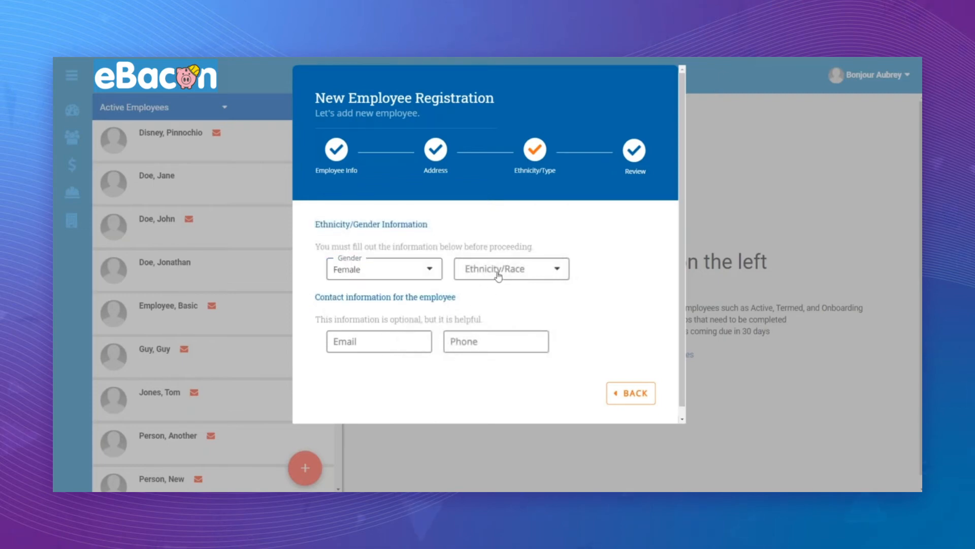
{"action": "left_click", "coordinate": [510, 268]}
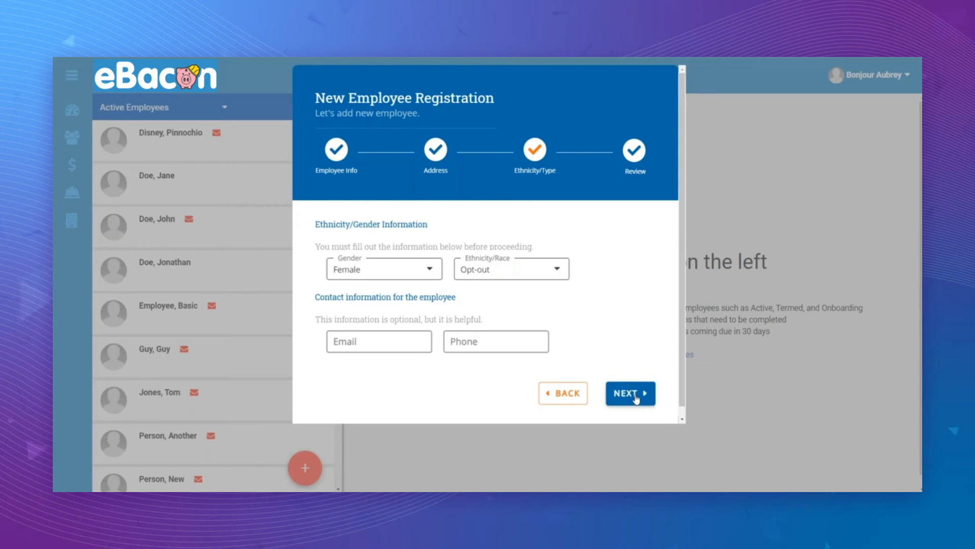
- Review the registration summary and submit it so she appears in Active Employees
{"action": "left_click", "coordinate": [629, 393]}
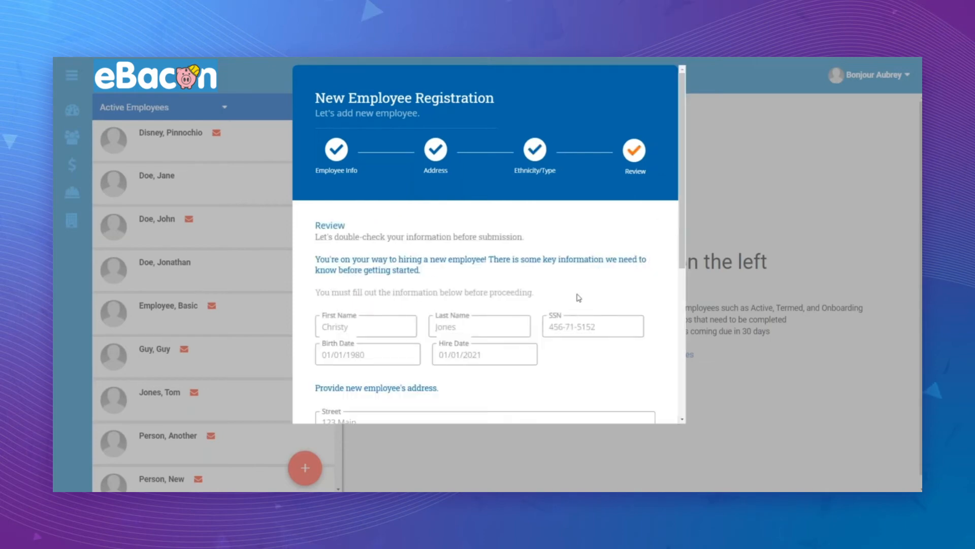
{"action": "scroll", "scroll_direction": "down", "scroll_amount": 3}
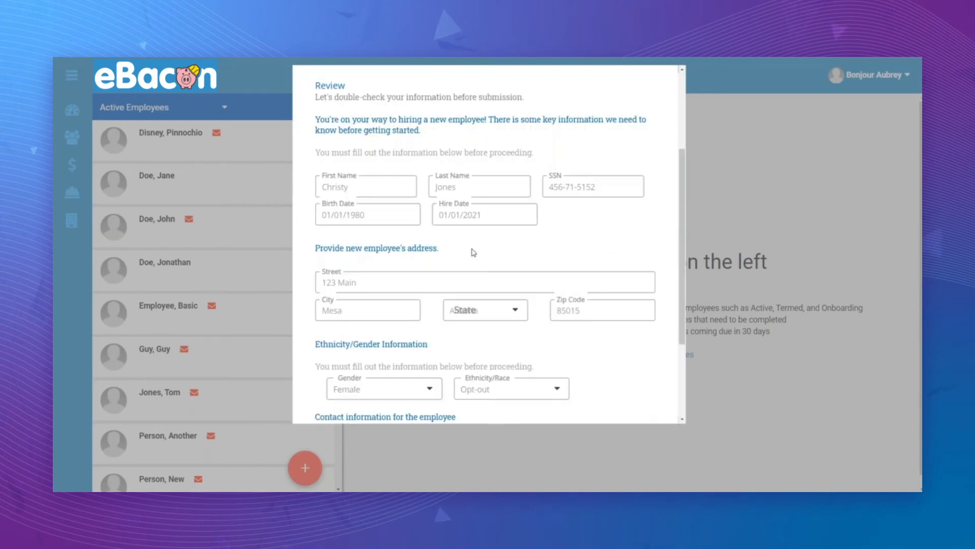
{"action": "scroll", "scroll_direction": "down", "scroll_amount": 3}
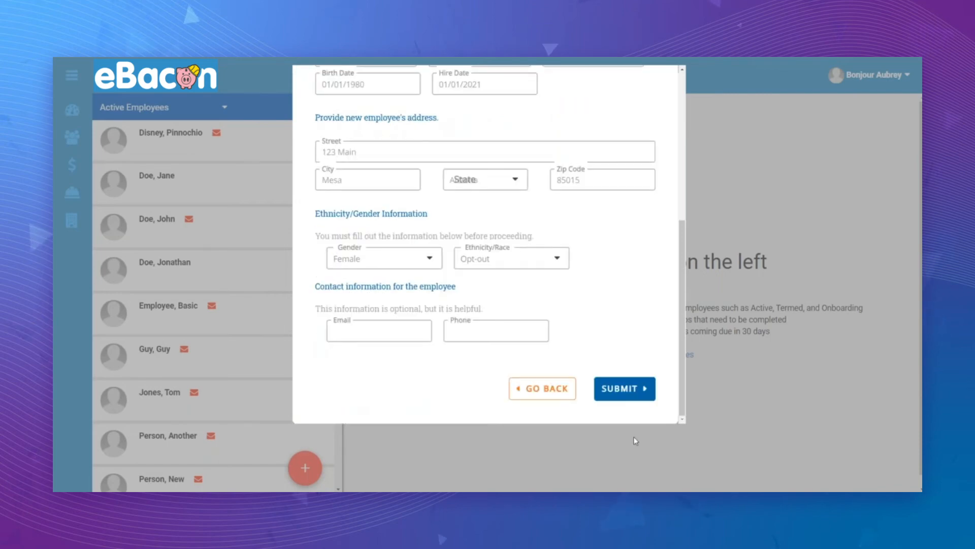
{"action": "left_click", "coordinate": [624, 388]}
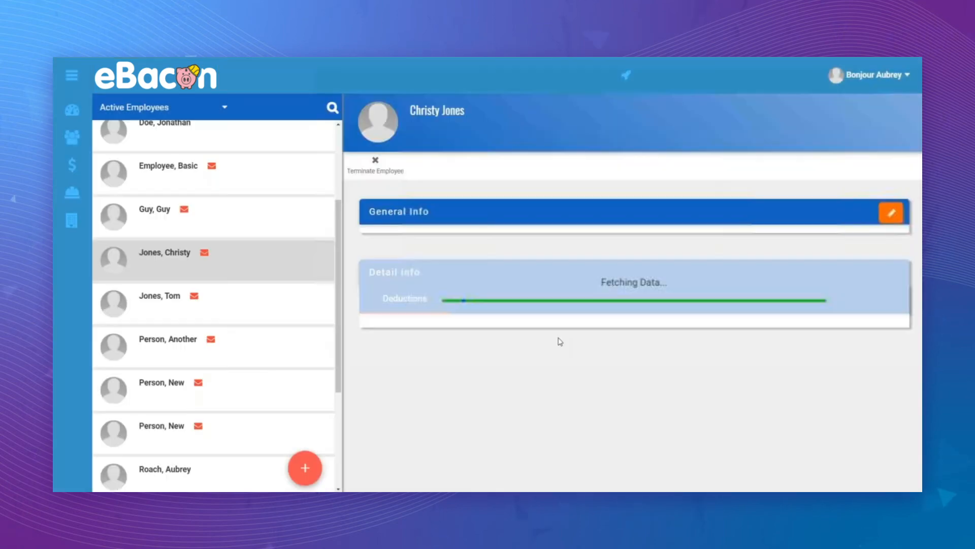